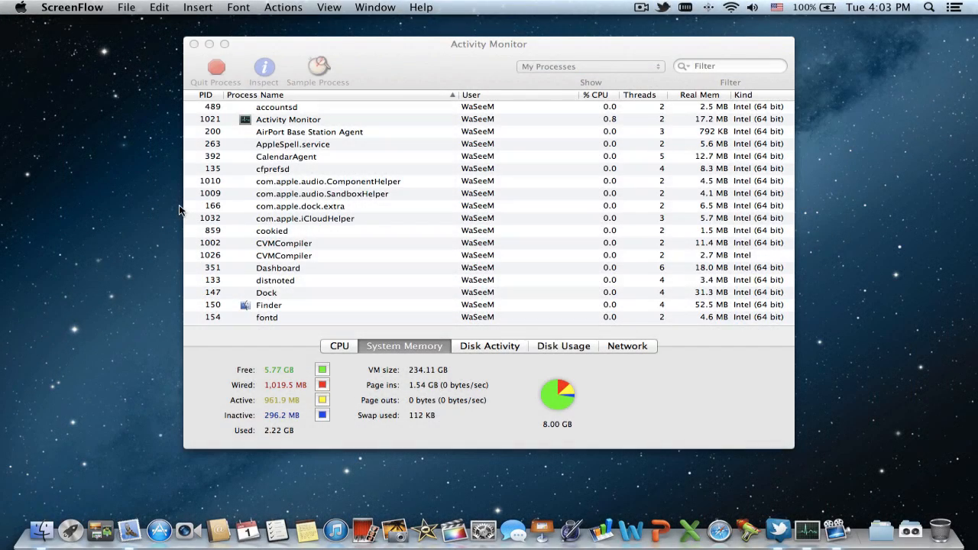
{"action": "mouse_move", "coordinate": [125, 293]}
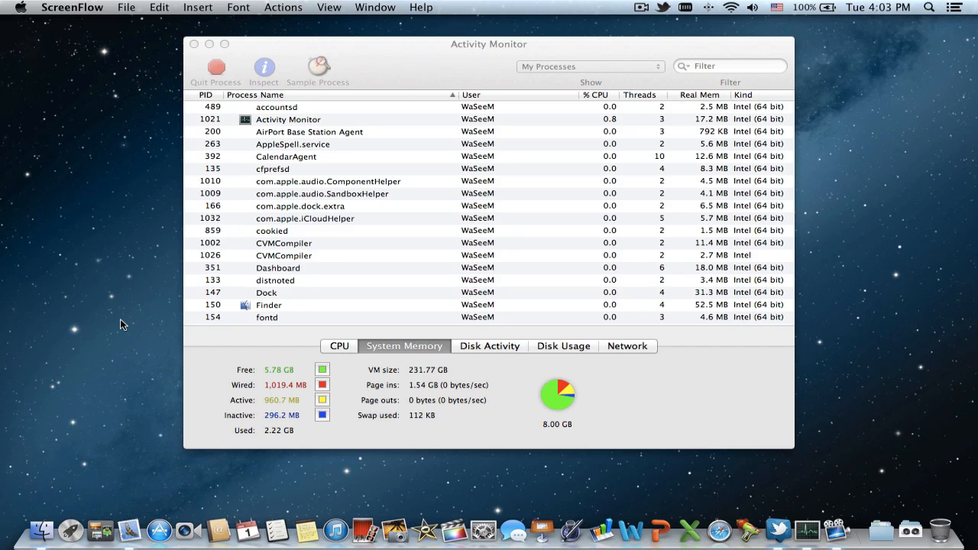
Step: Launch Terminal from Launchpad and run 'purge' to clear inactive memory
{"action": "left_click", "coordinate": [72, 529]}
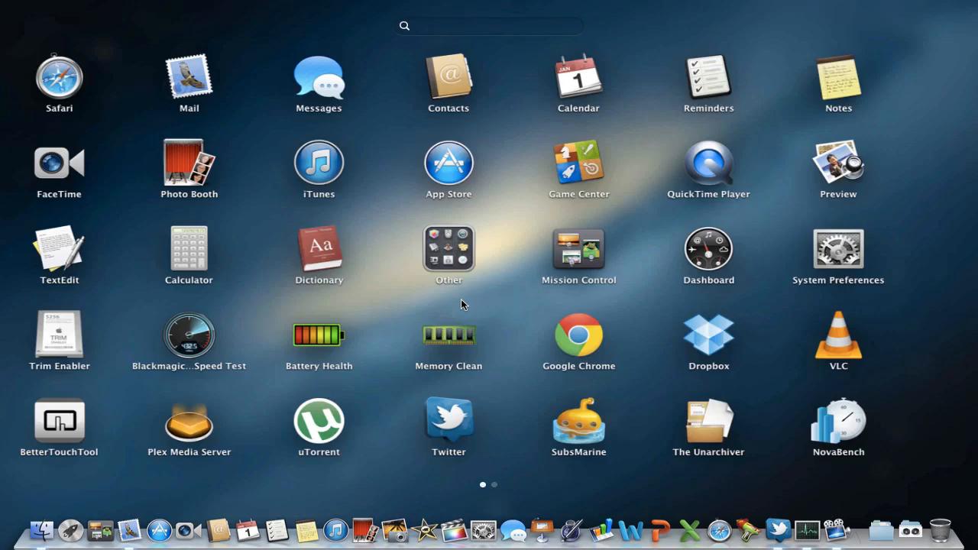
{"action": "left_click", "coordinate": [449, 249]}
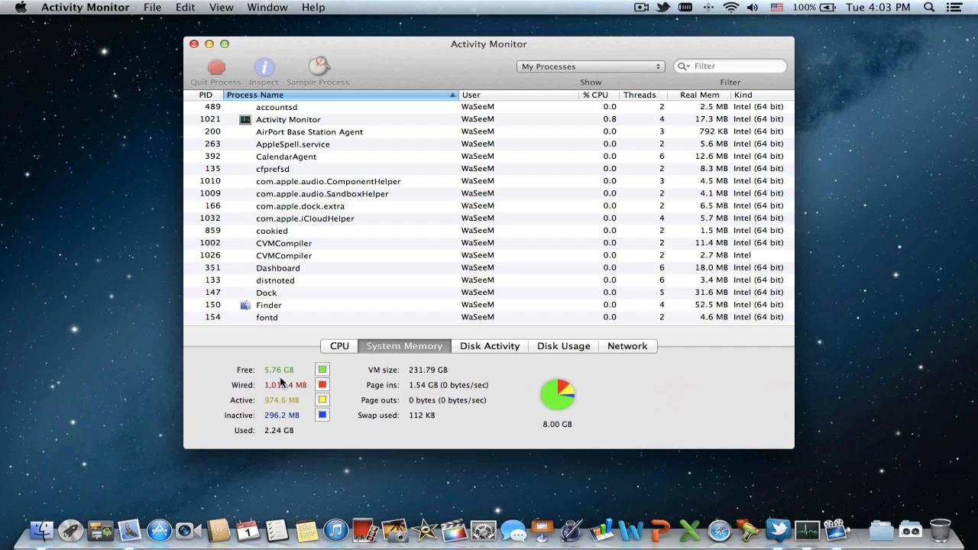
{"action": "mouse_move", "coordinate": [181, 408]}
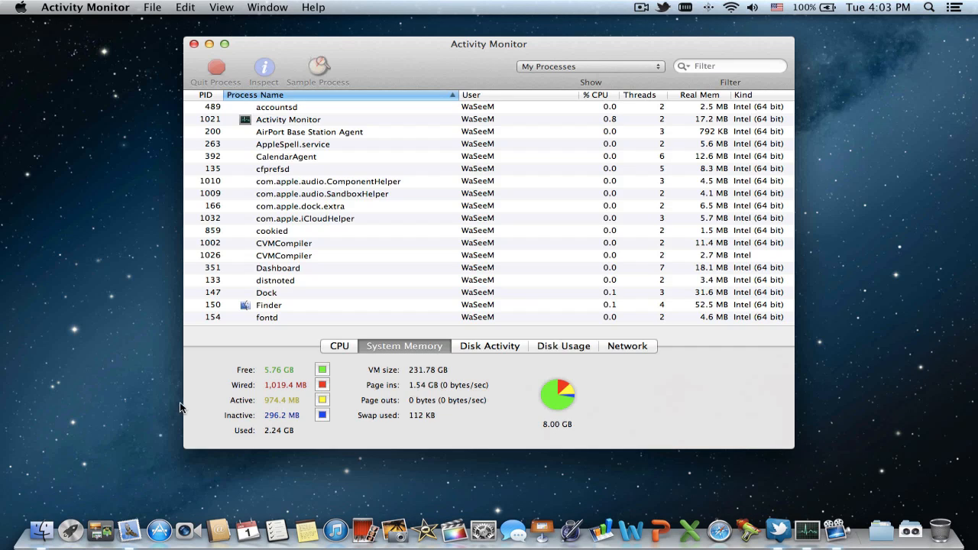
{"action": "mouse_move", "coordinate": [283, 387]}
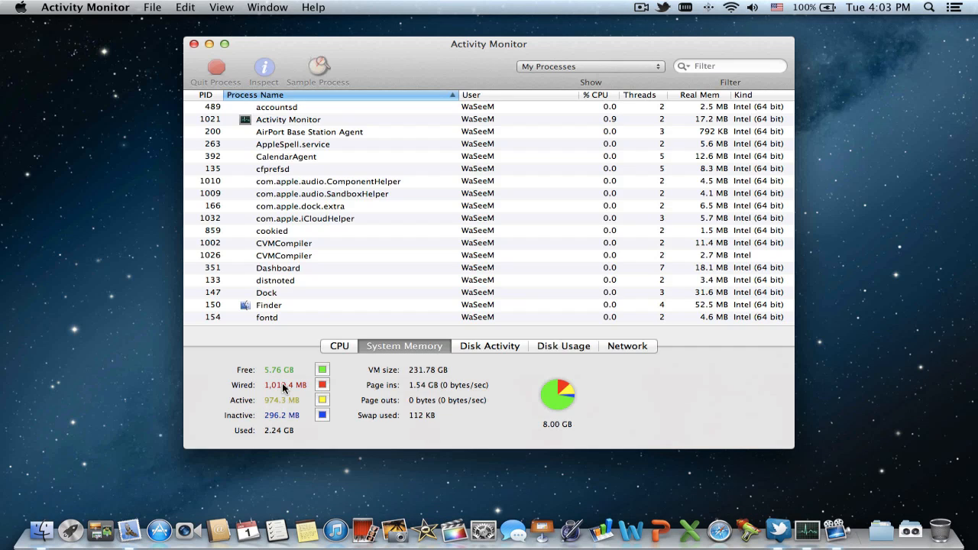
{"action": "mouse_move", "coordinate": [147, 405]}
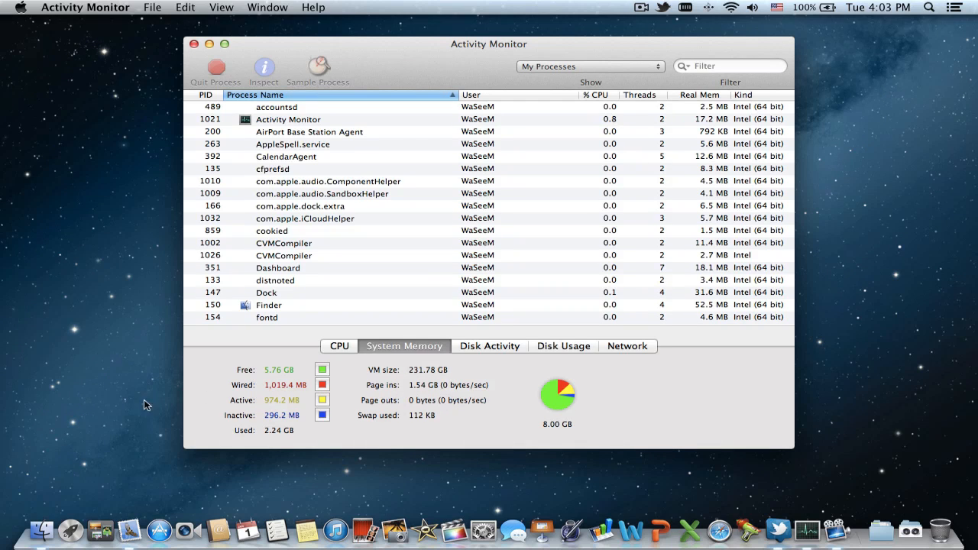
{"action": "mouse_move", "coordinate": [105, 326]}
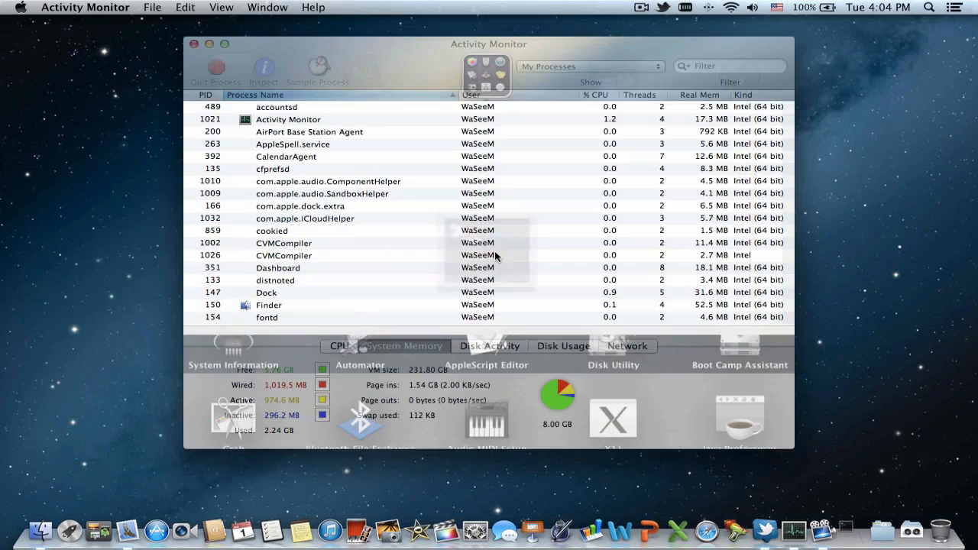
{"action": "left_click", "coordinate": [839, 530]}
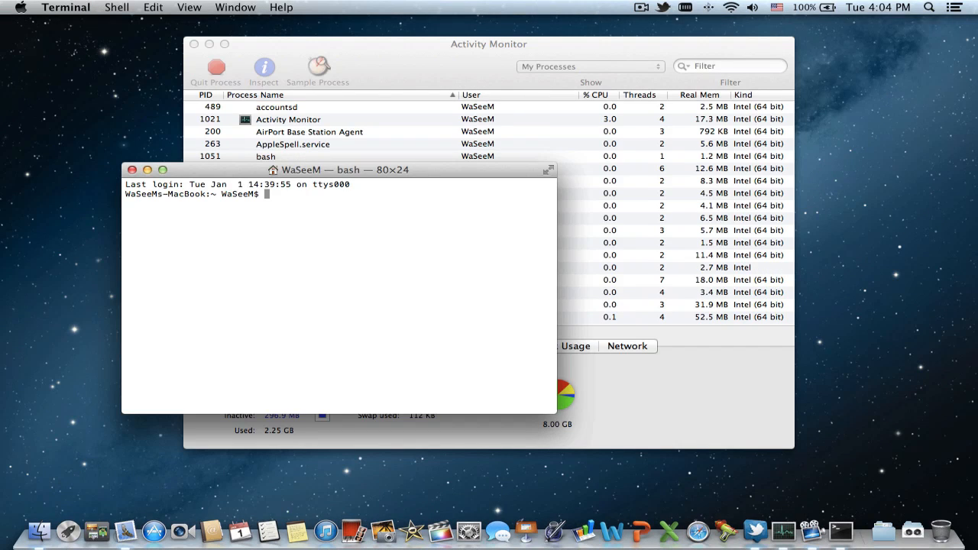
{"action": "type", "text": "purge"}
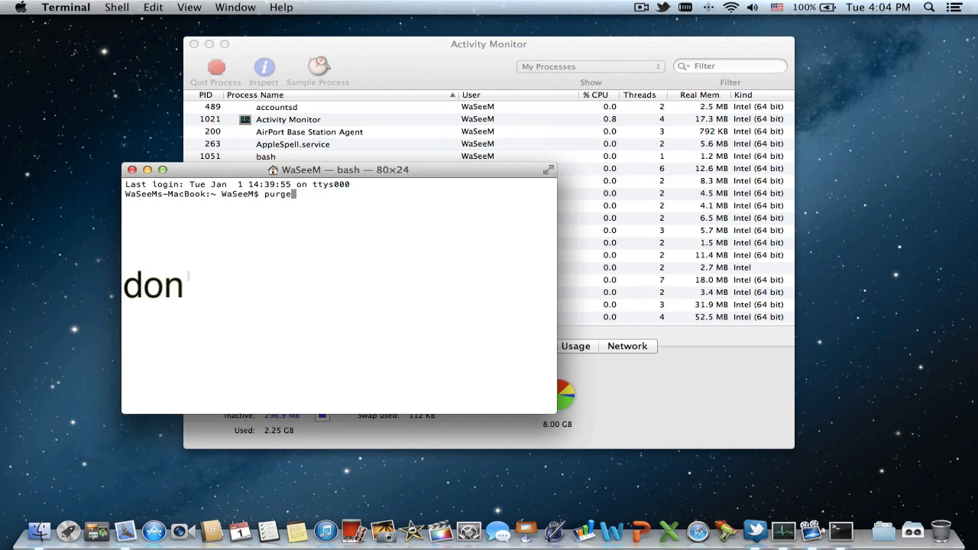
{"action": "key", "text": "Return"}
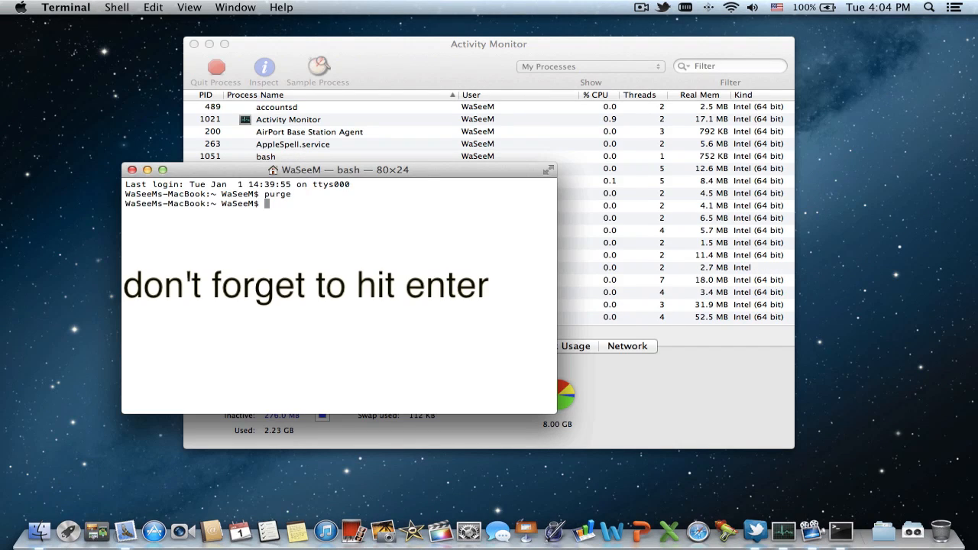
{"action": "key", "text": "Return"}
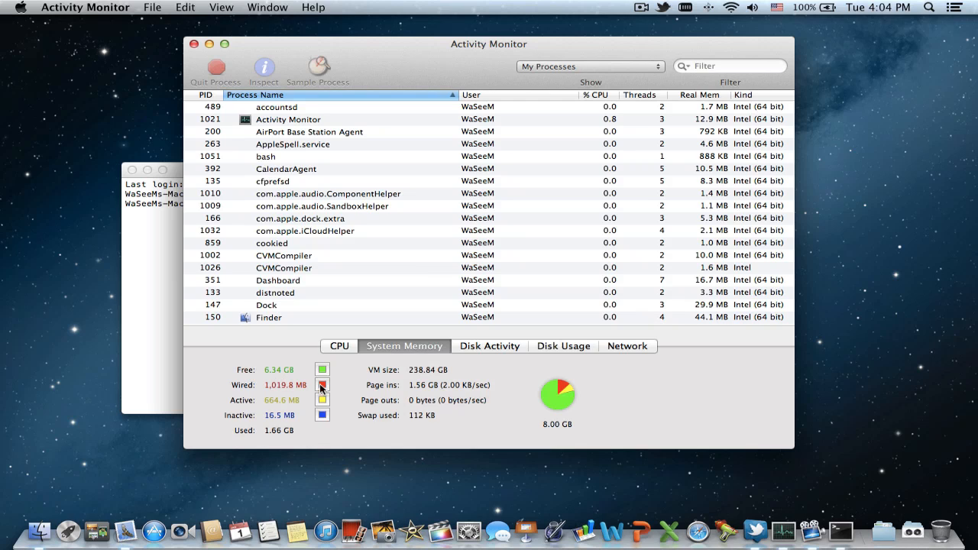
{"action": "mouse_move", "coordinate": [321, 385]}
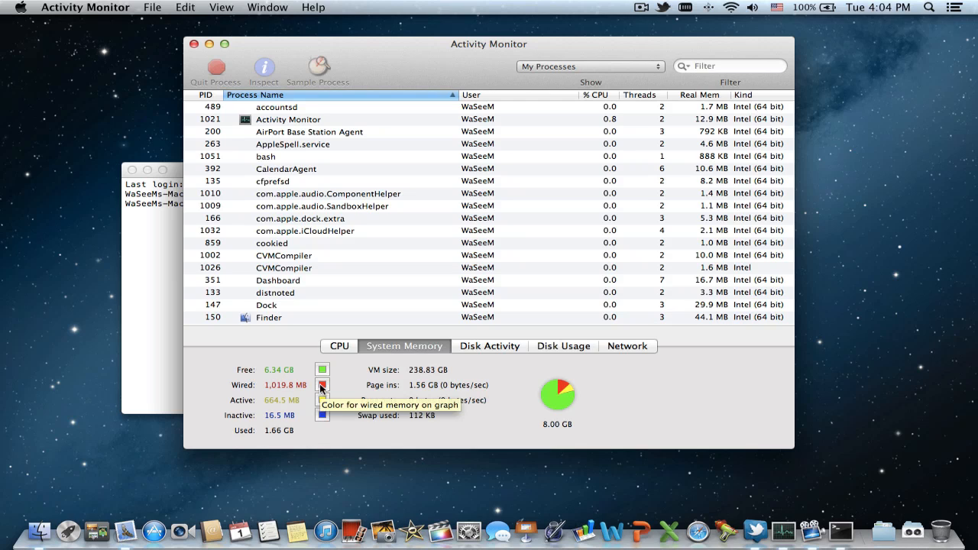